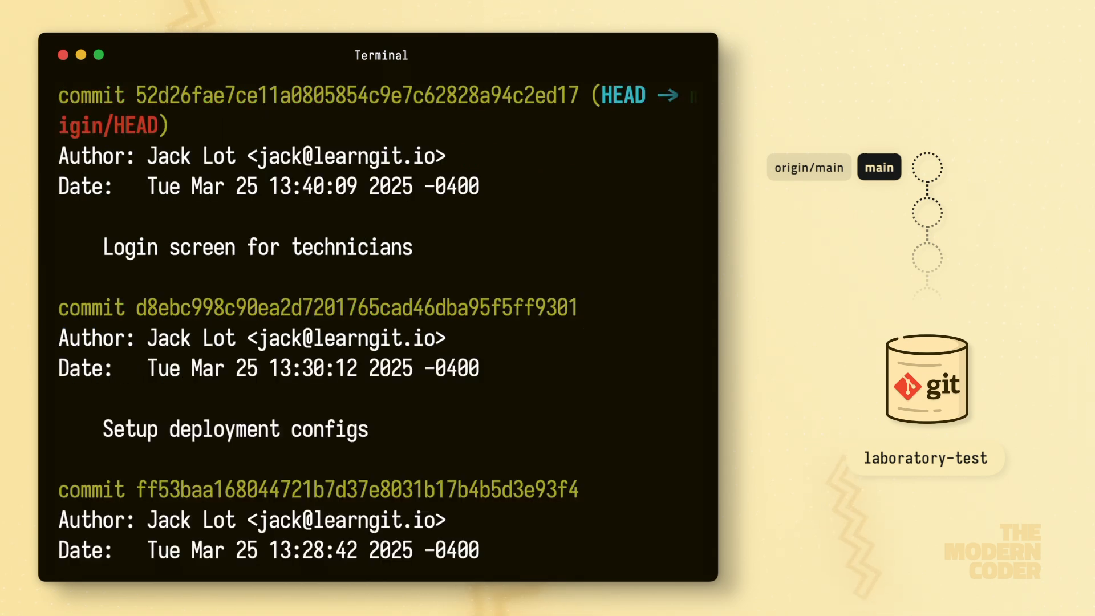
pyautogui.scroll(-3)
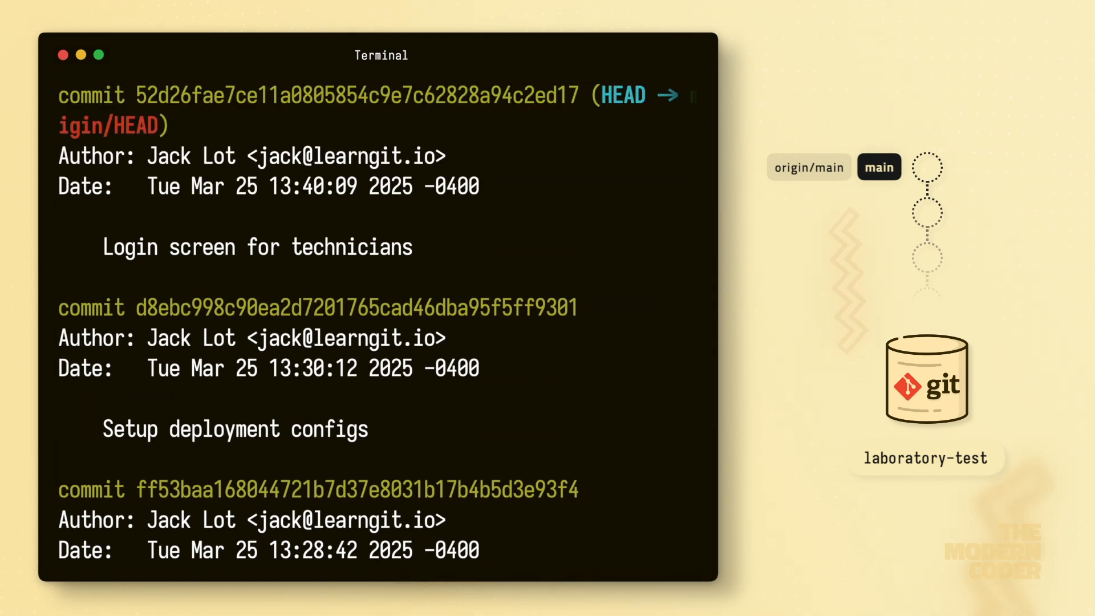
pyautogui.scroll(-3)
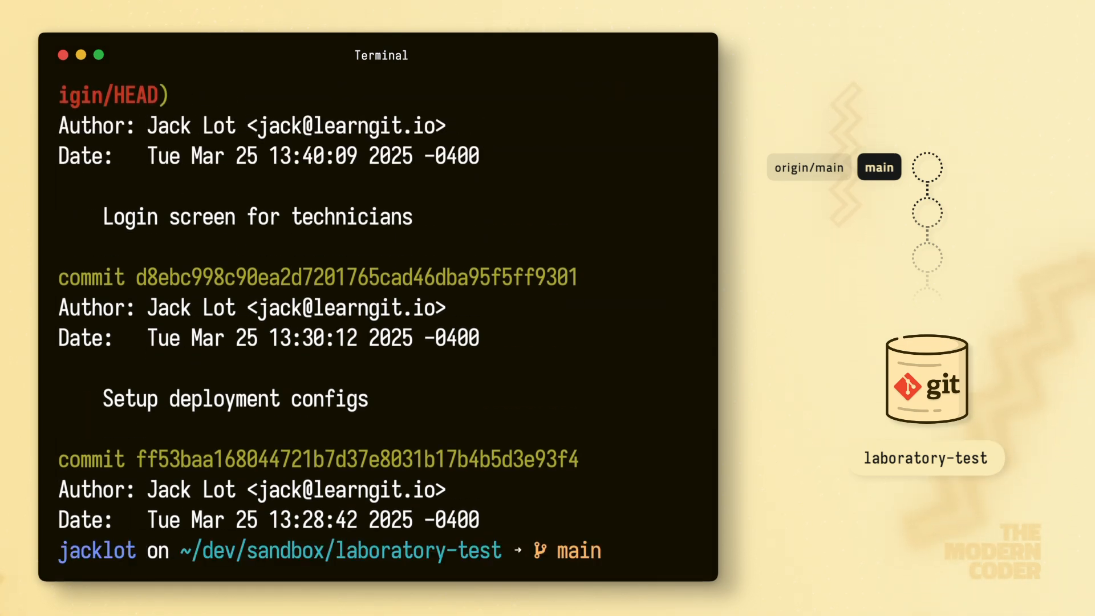
pyautogui.write('git log --oneline')
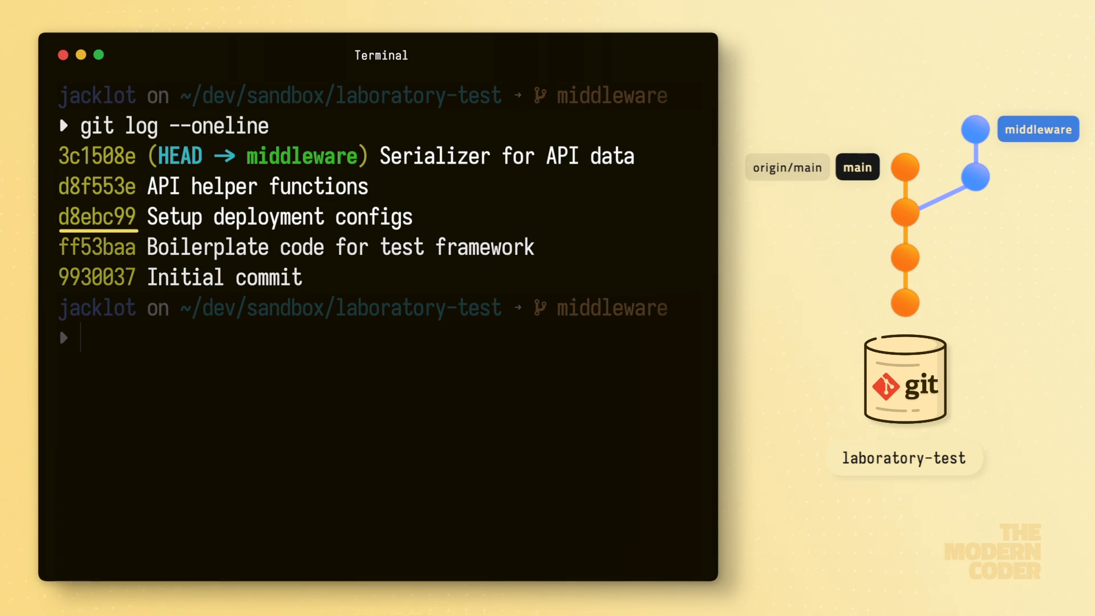
pyautogui.write('git remote -v')
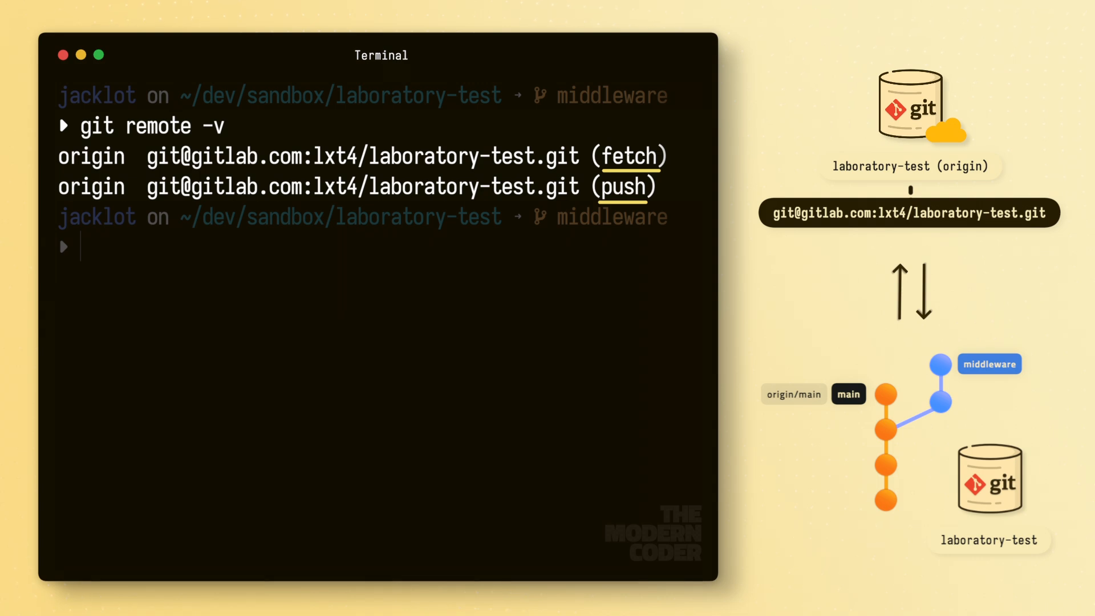
pyautogui.write('git branch -a')
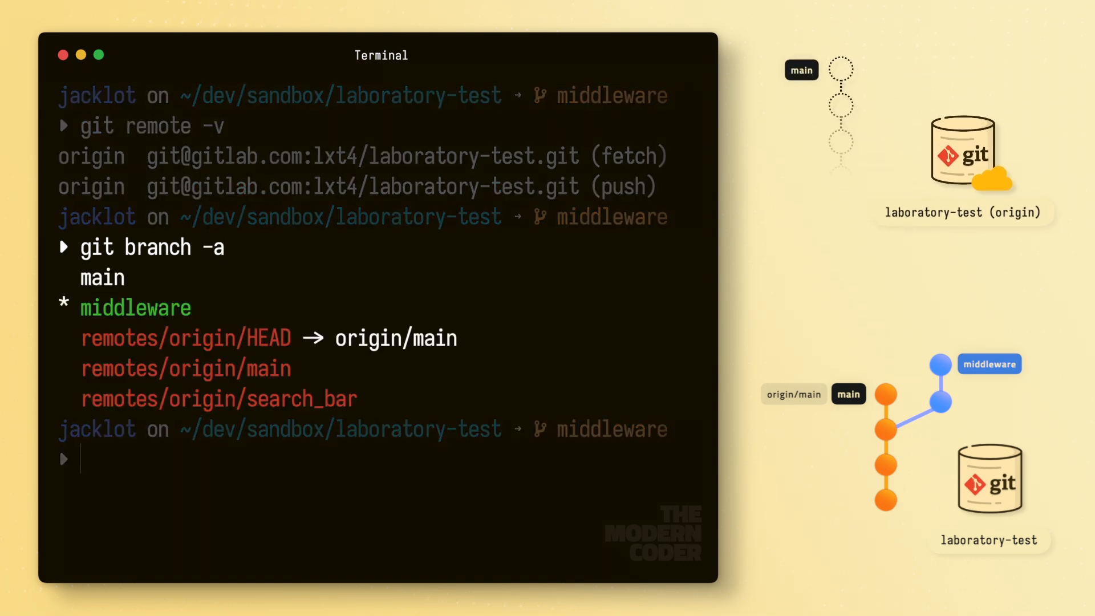